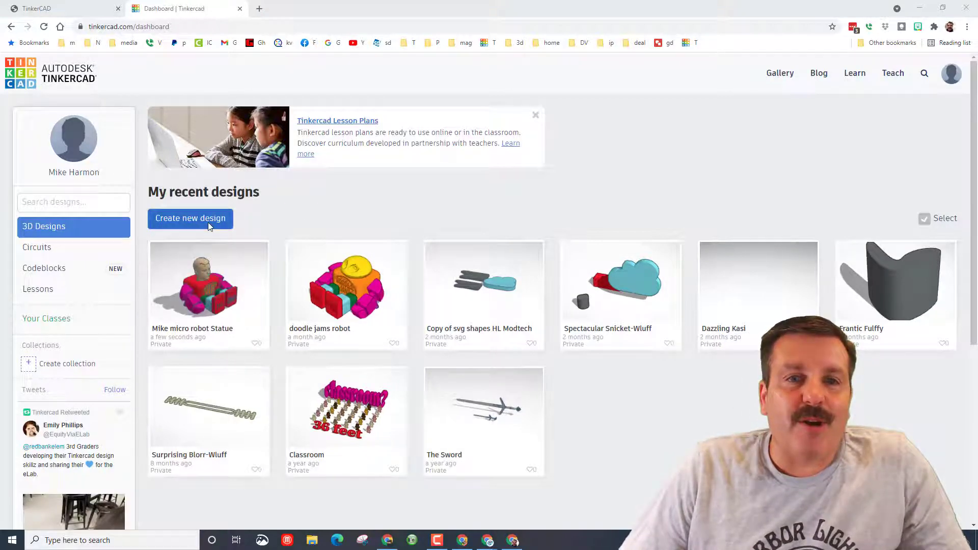
Step: Create a new blank 3D design, opening the empty 'Grand Blad-Krunk' workplane
{"action": "left_click", "coordinate": [190, 218]}
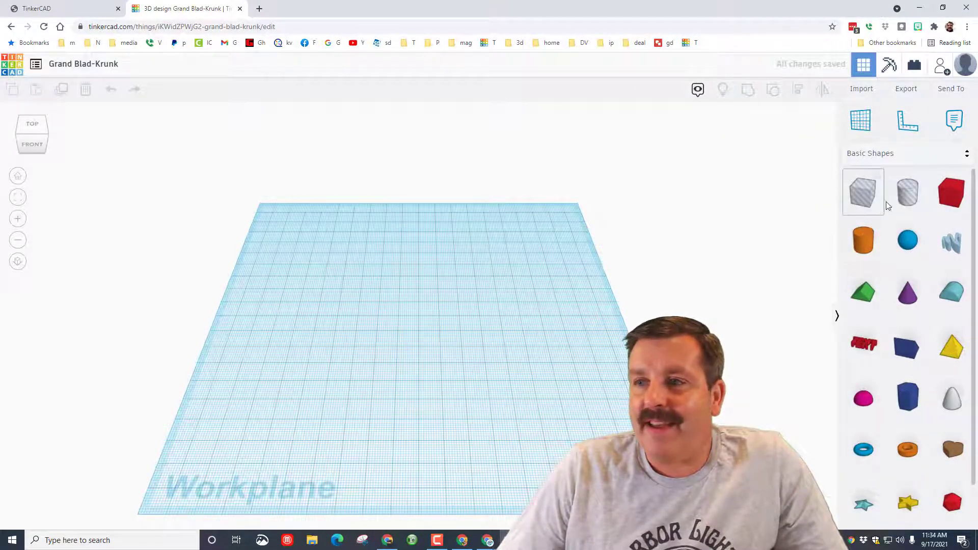
Step: Browse the Basic Shapes grid, then expand the Shapes Library category list
{"action": "left_click", "coordinate": [863, 292]}
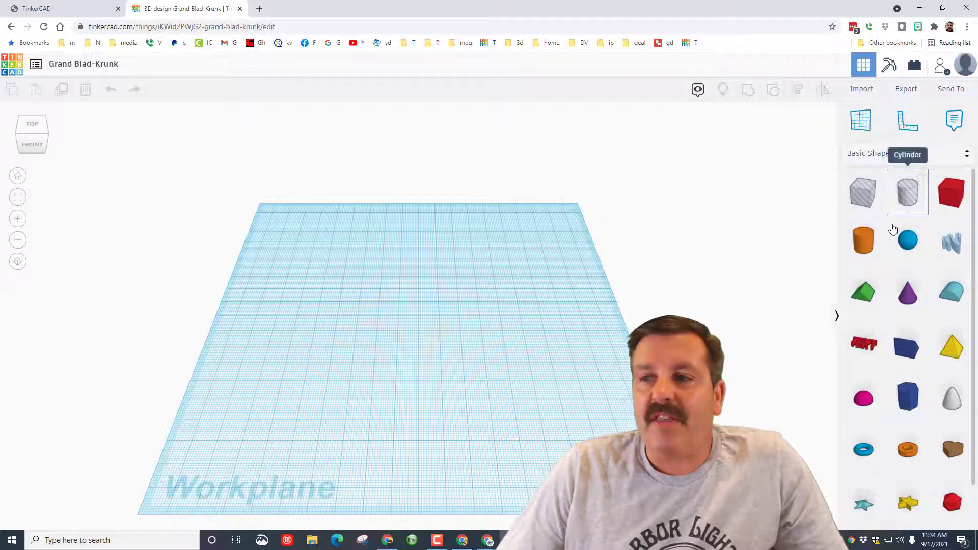
{"action": "scroll", "scroll_direction": "down", "scroll_amount": 3}
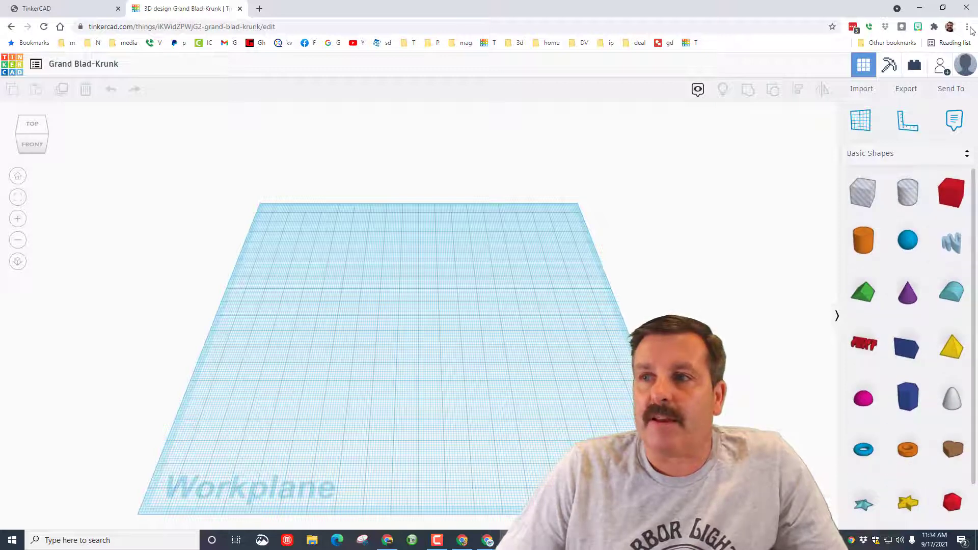
{"action": "left_click", "coordinate": [966, 27]}
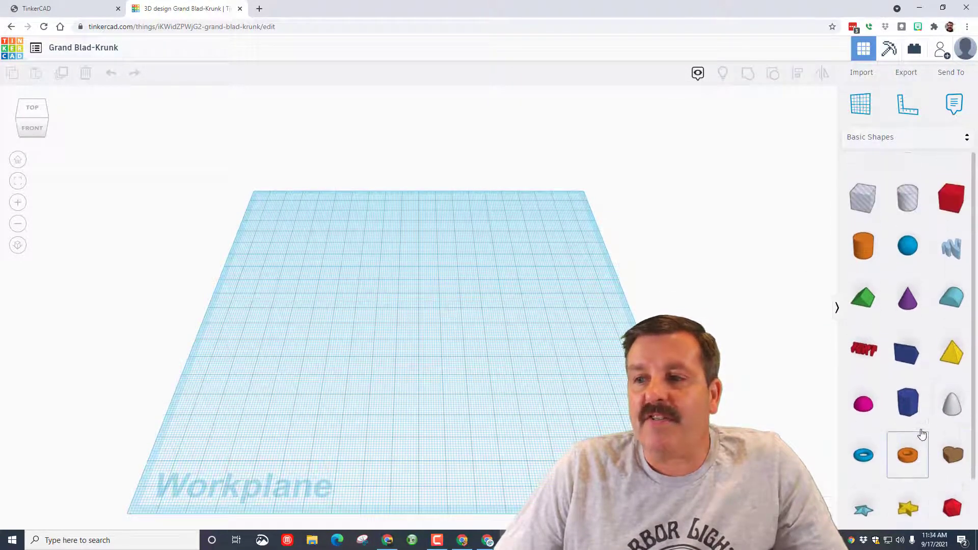
{"action": "scroll", "scroll_direction": "down", "scroll_amount": 3}
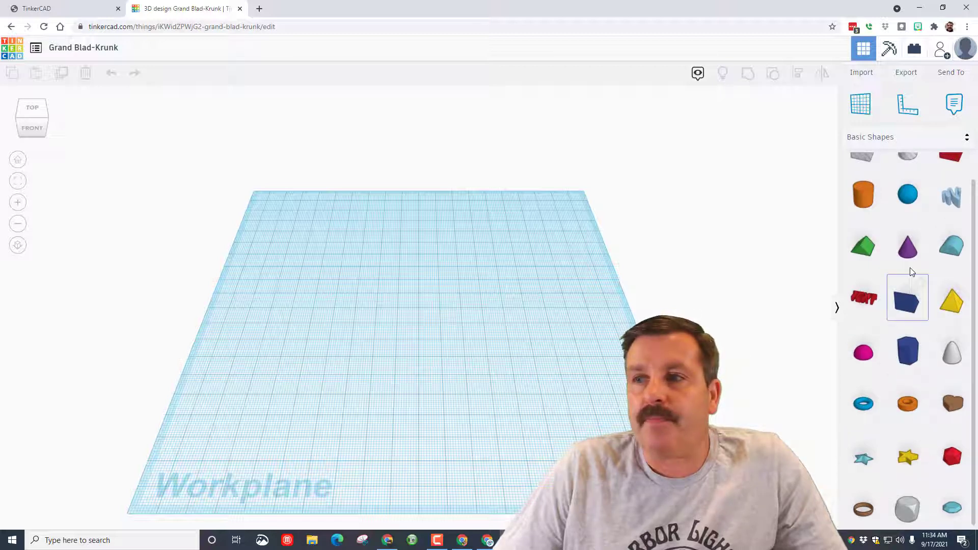
{"action": "left_click", "coordinate": [870, 137]}
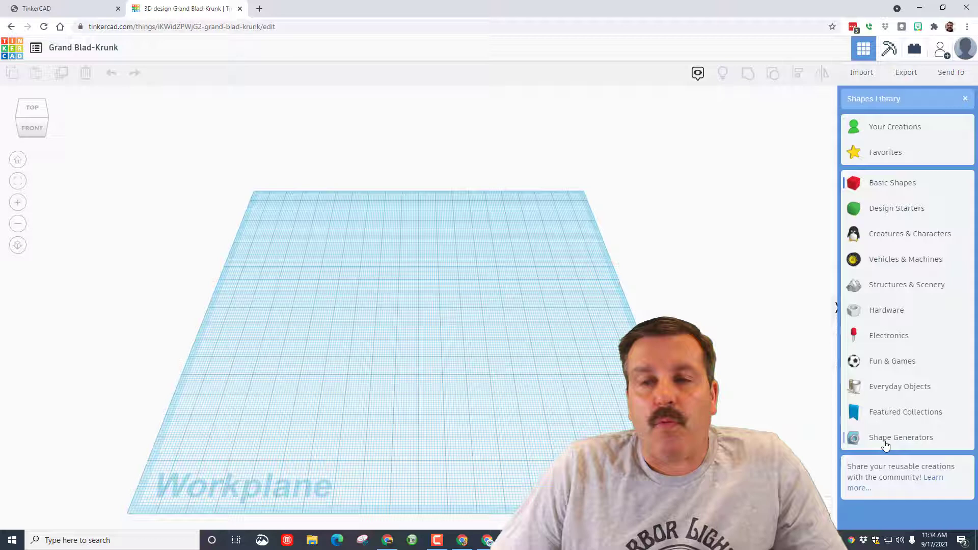
{"action": "left_click", "coordinate": [900, 437]}
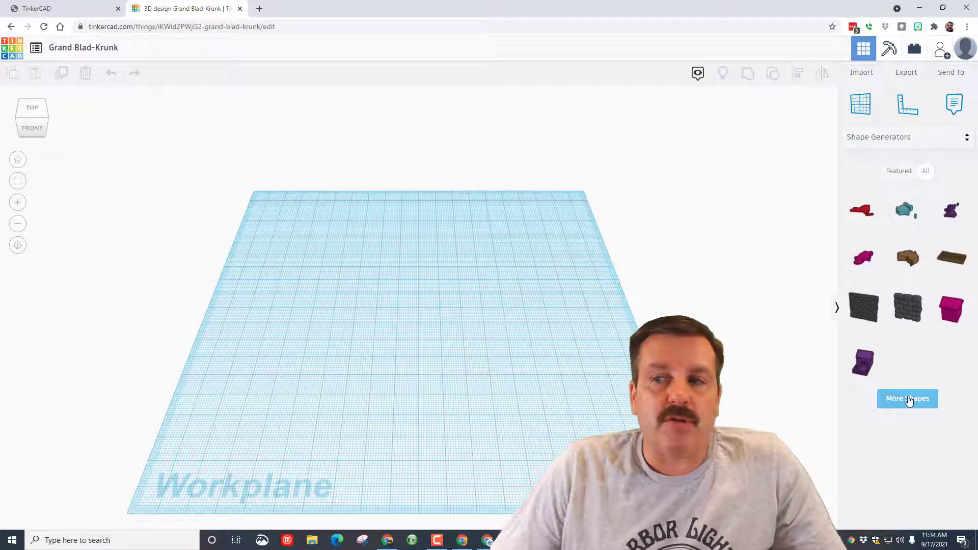
{"action": "left_click", "coordinate": [904, 137]}
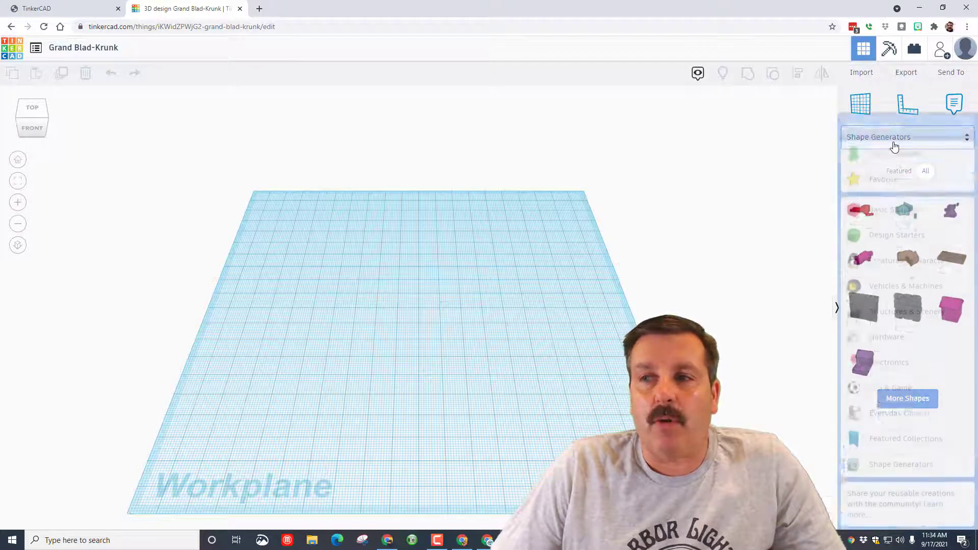
{"action": "left_click", "coordinate": [878, 136]}
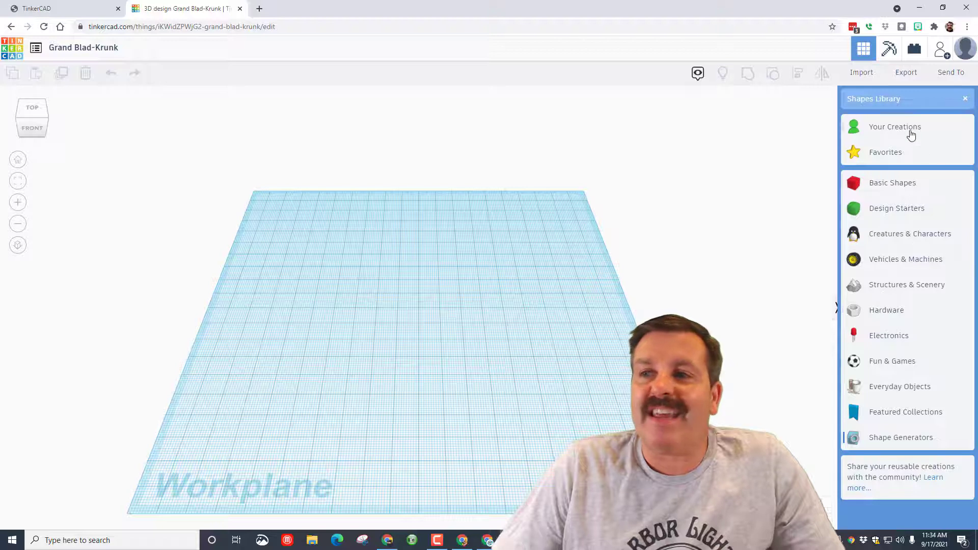
{"action": "left_click", "coordinate": [895, 126]}
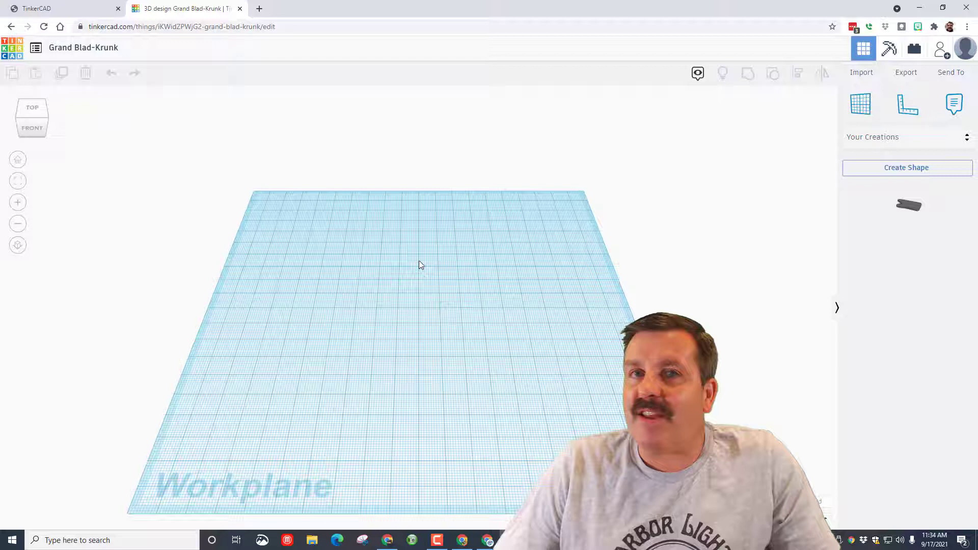
{"action": "mouse_move", "coordinate": [480, 170]}
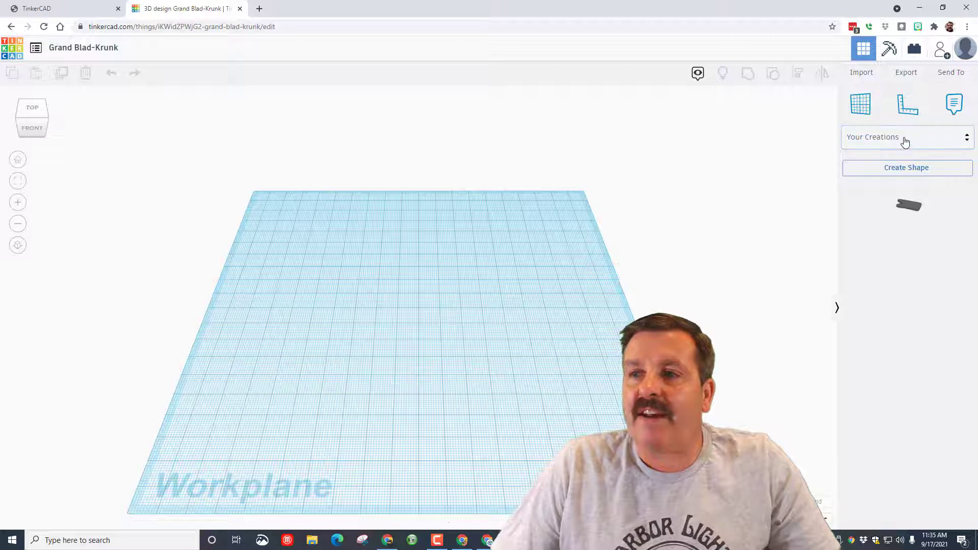
{"action": "left_click", "coordinate": [906, 137]}
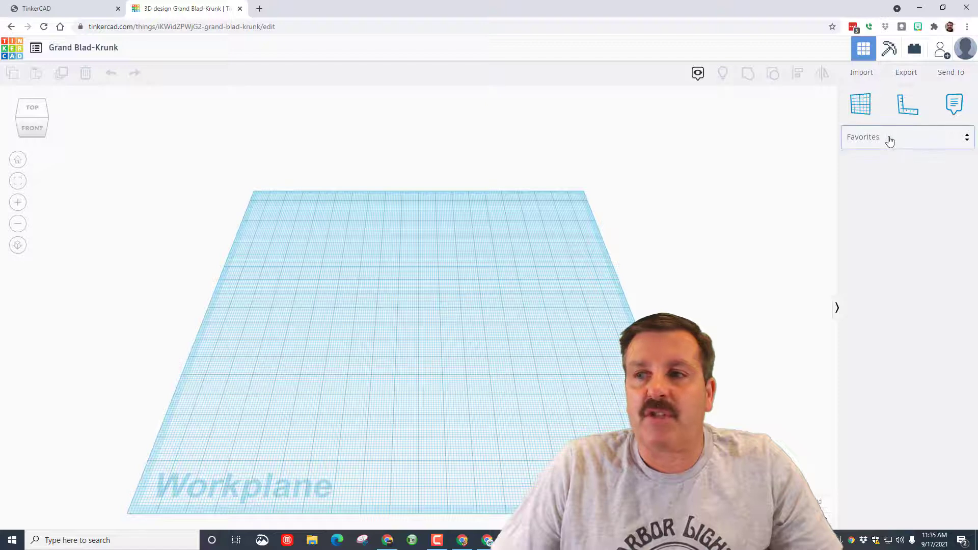
{"action": "left_click", "coordinate": [905, 137]}
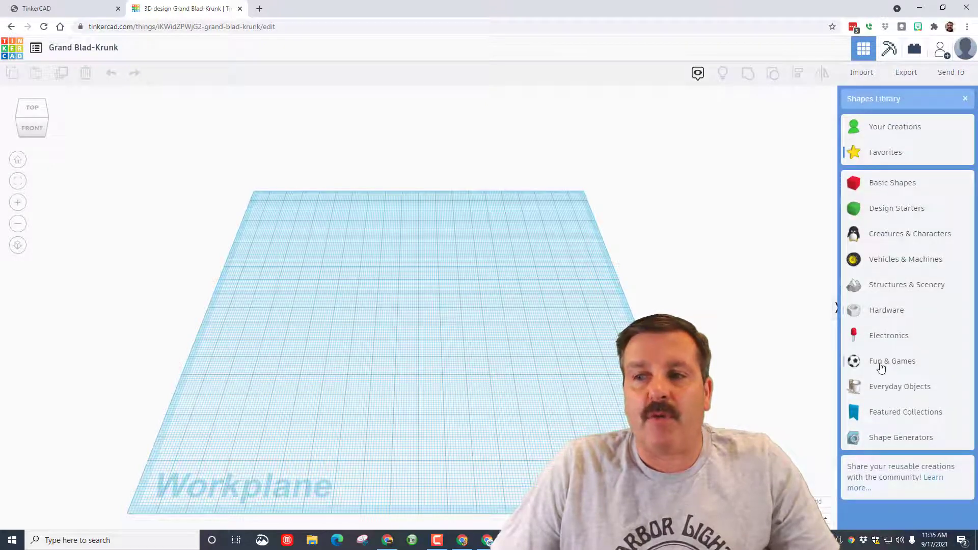
{"action": "mouse_move", "coordinate": [882, 264]}
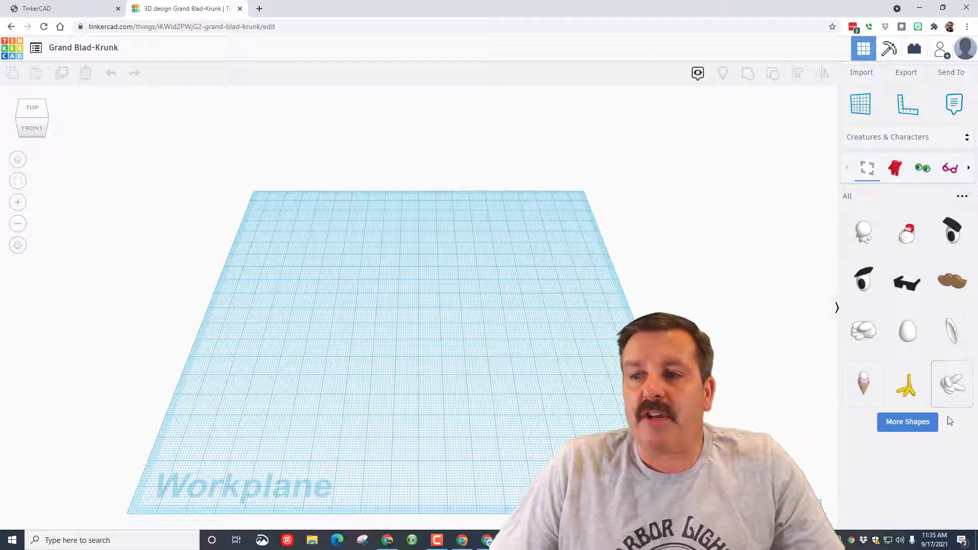
Step: Browse Creatures & Characters, then list the old interface's shape categories in the sword design
{"action": "left_click", "coordinate": [907, 422]}
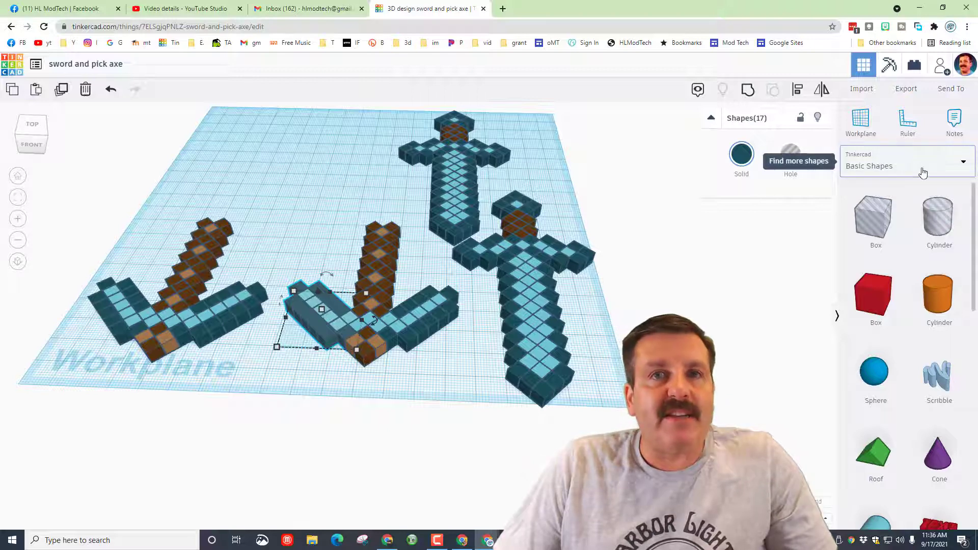
{"action": "left_click", "coordinate": [904, 165]}
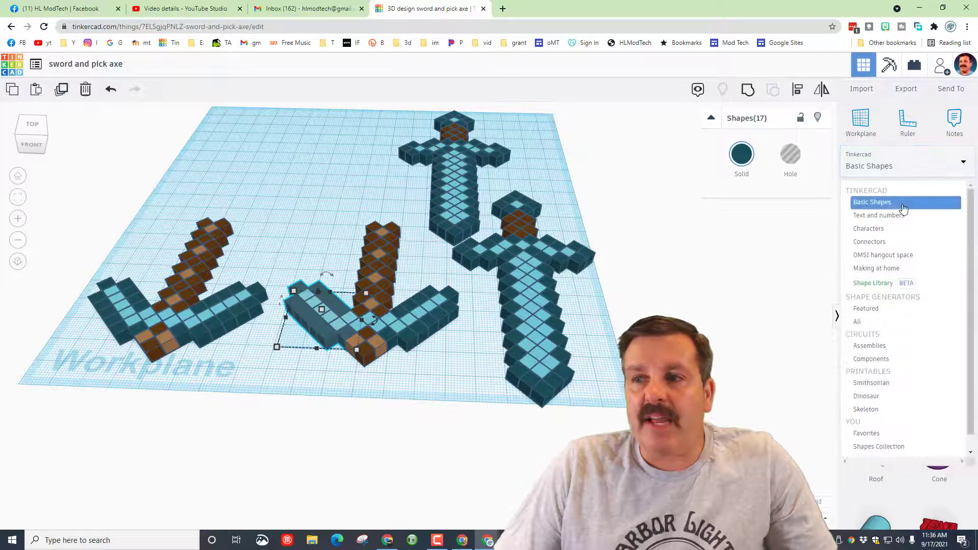